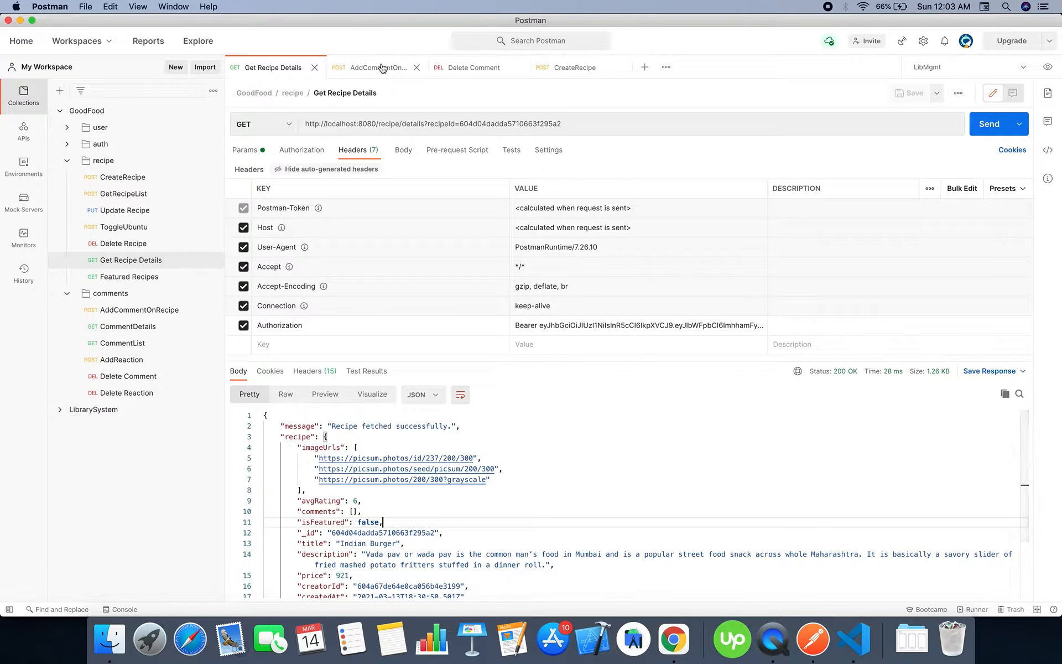
mouse_move(376, 68)
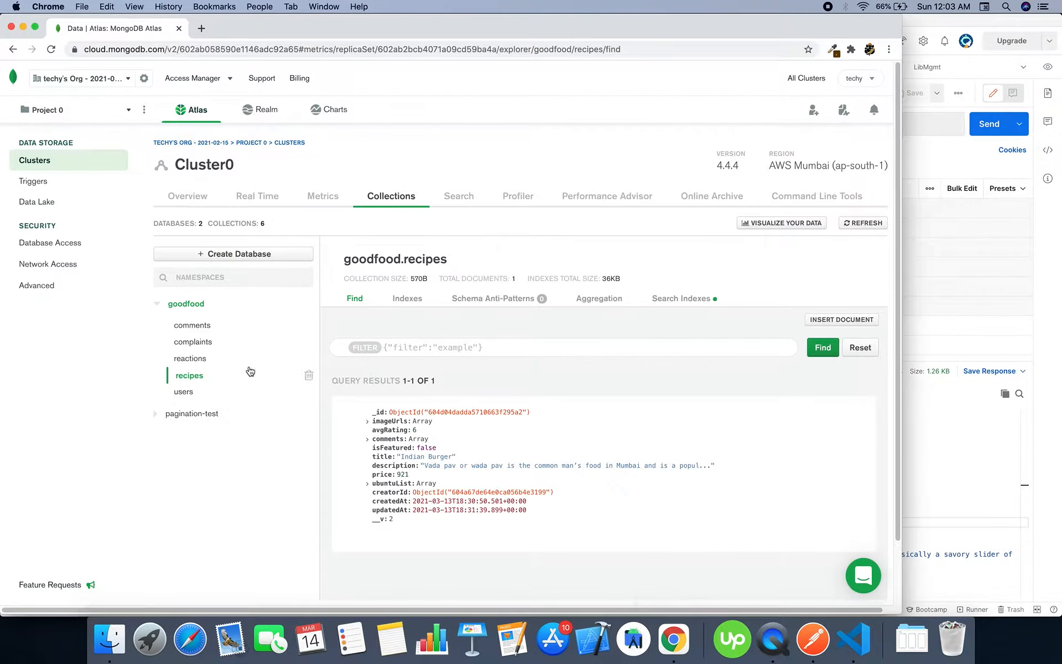
Drop the recipes collection from the goodfood database, confirming with its name.
click(308, 375)
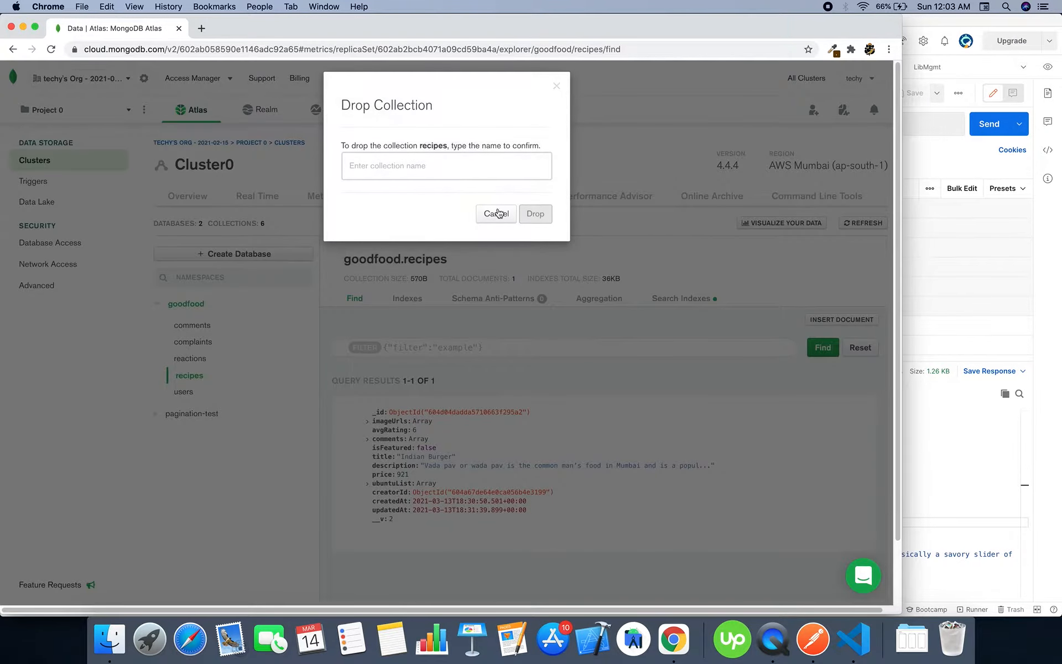
double_click(432, 146)
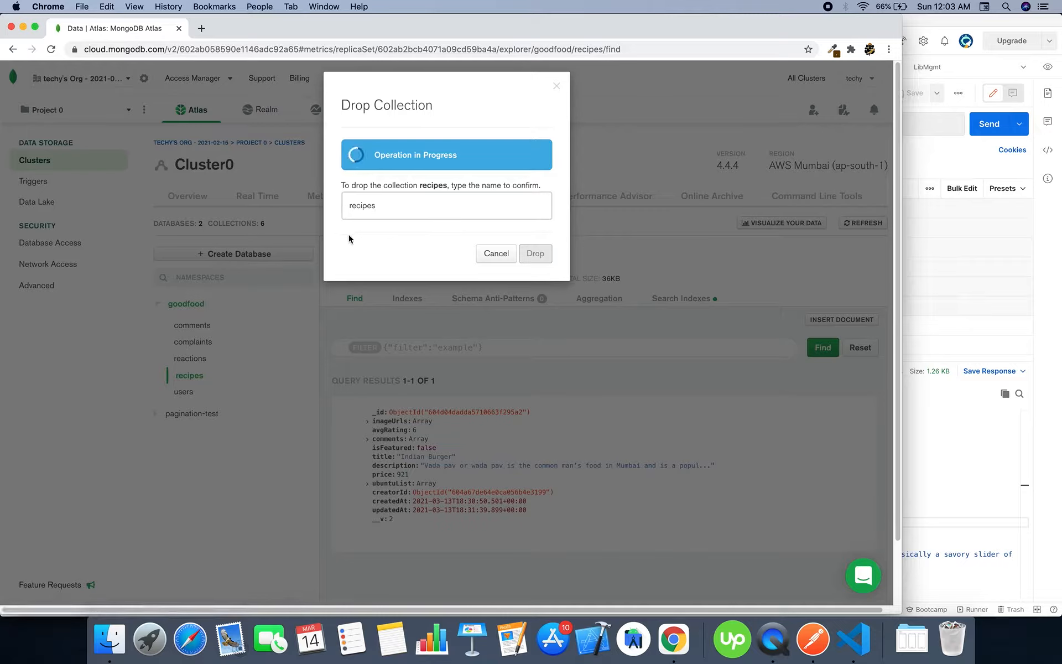
click(534, 252)
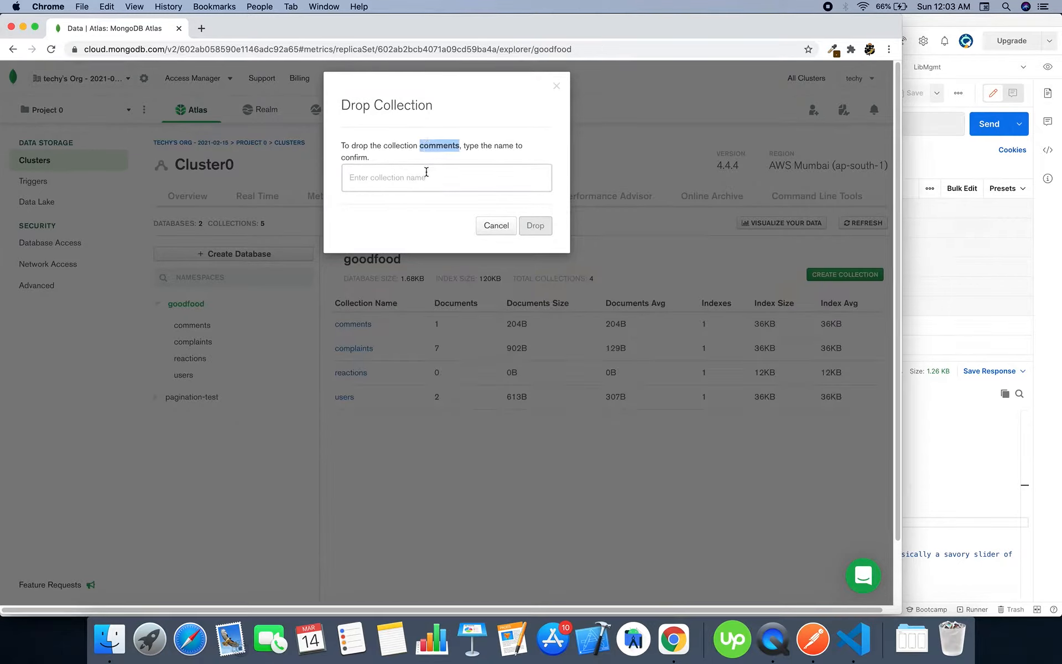
Drop the comments collection, confirming with the typed name 'comments'.
text(comments)
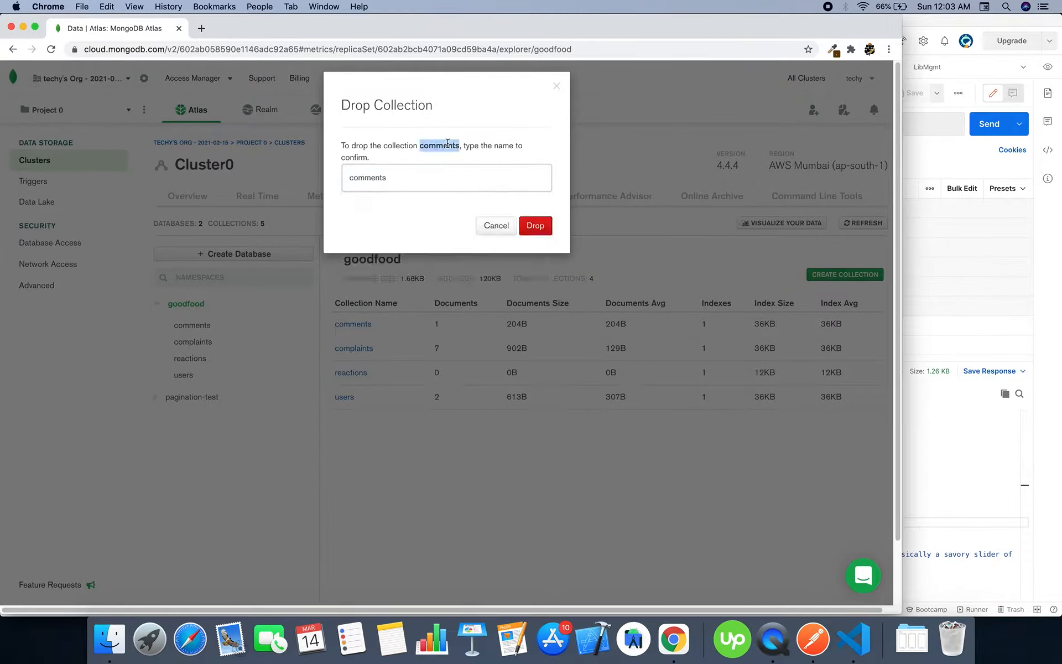
click(534, 226)
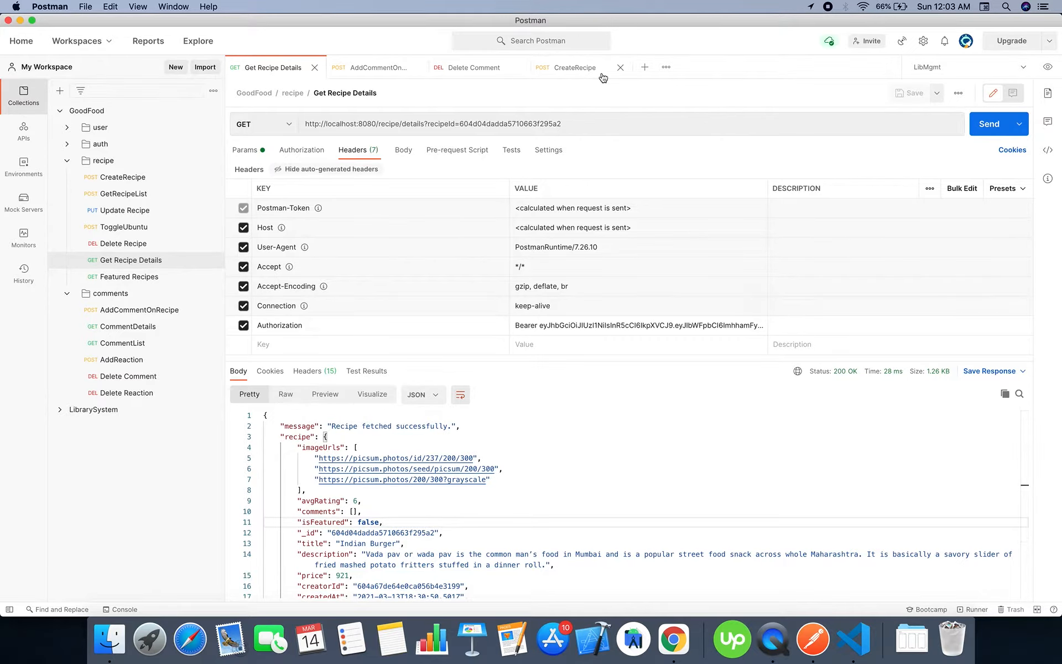
Create a new recipe and fetch its details using the new recipeId.
click(576, 67)
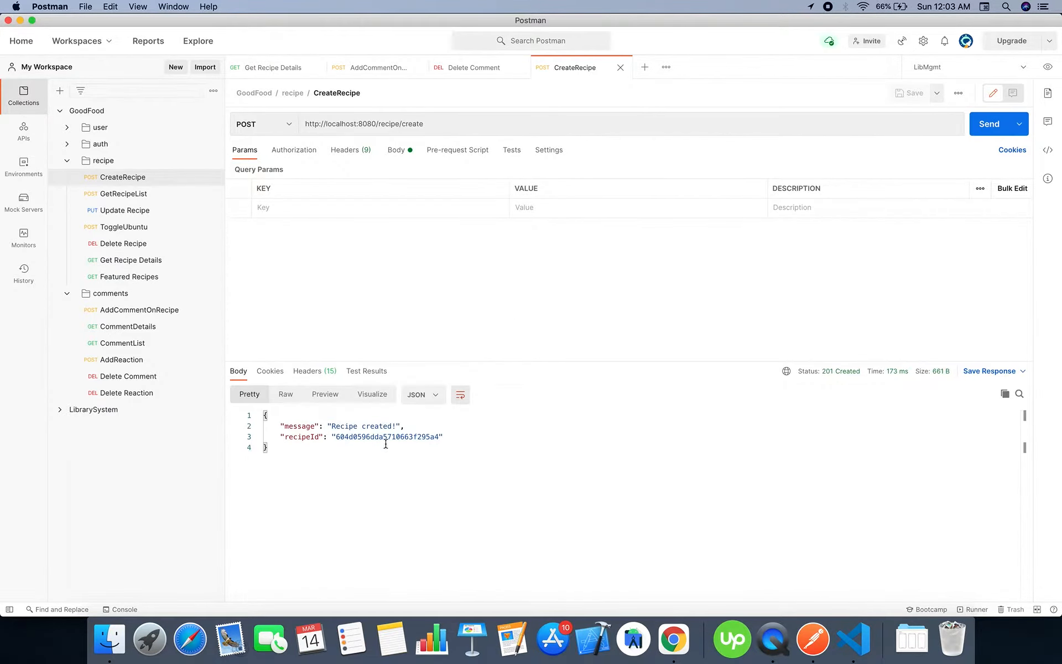
click(271, 68)
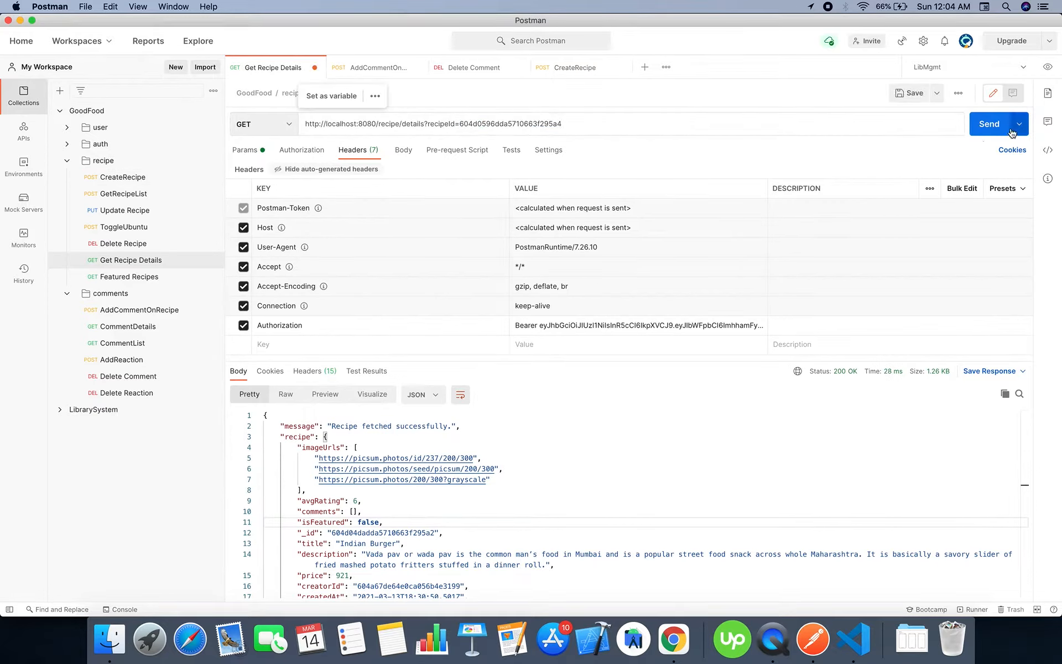
click(989, 123)
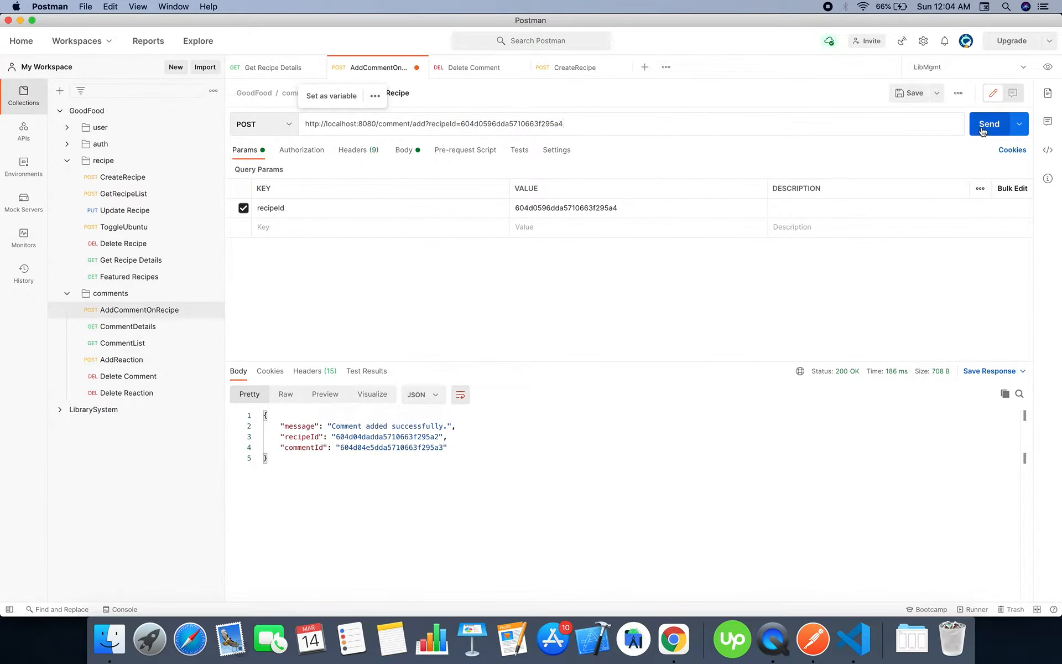
Add a comment to the new recipe, refetch its details and select the new comment's id.
click(274, 68)
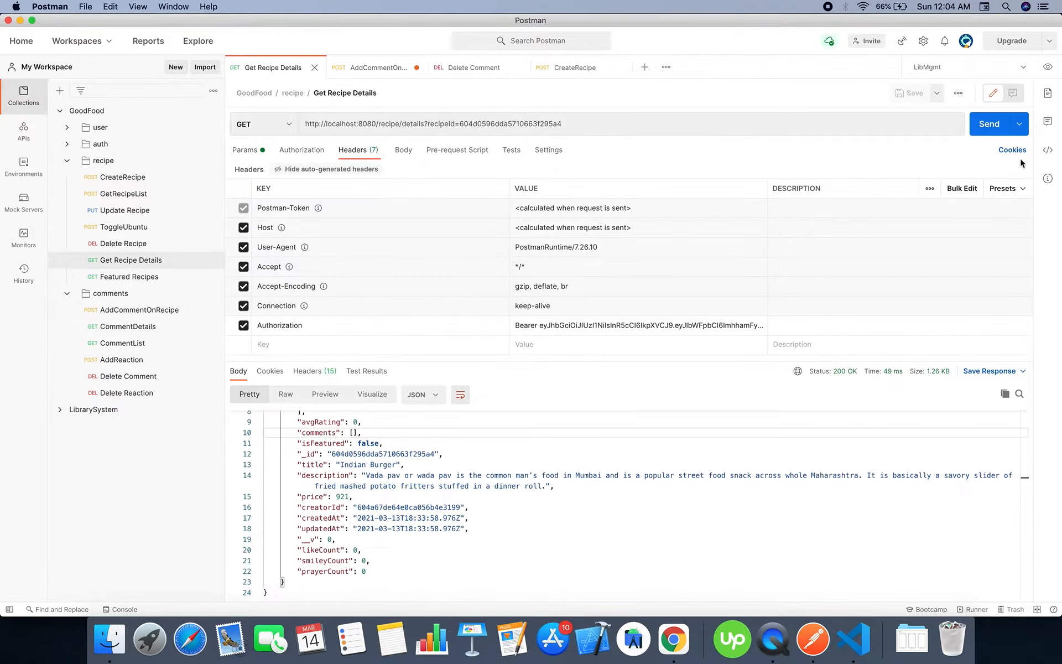
click(988, 124)
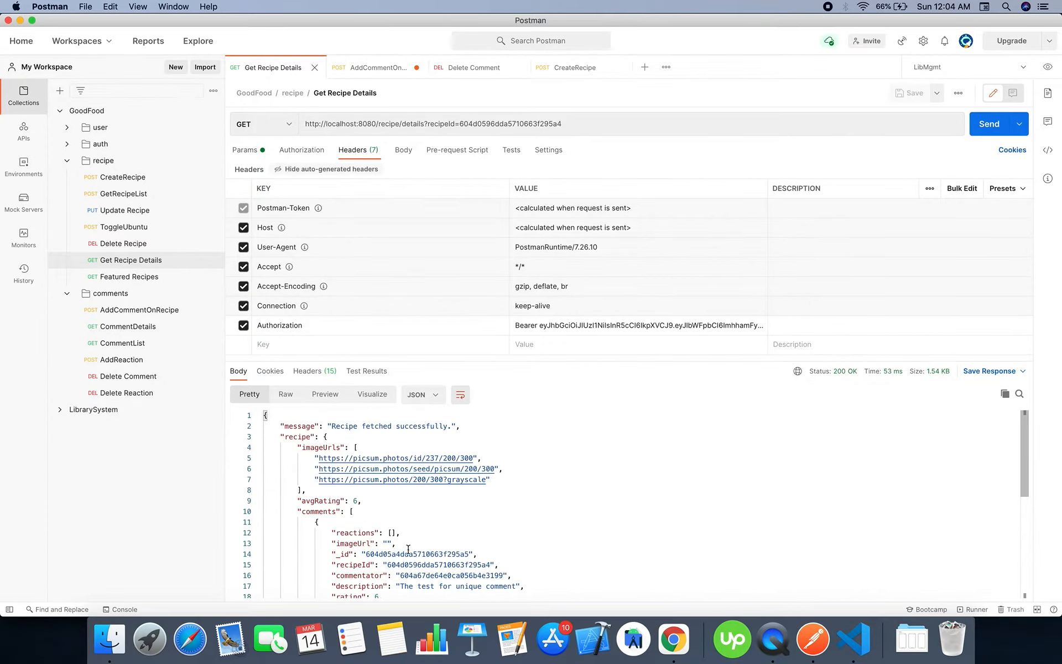
double_click(415, 555)
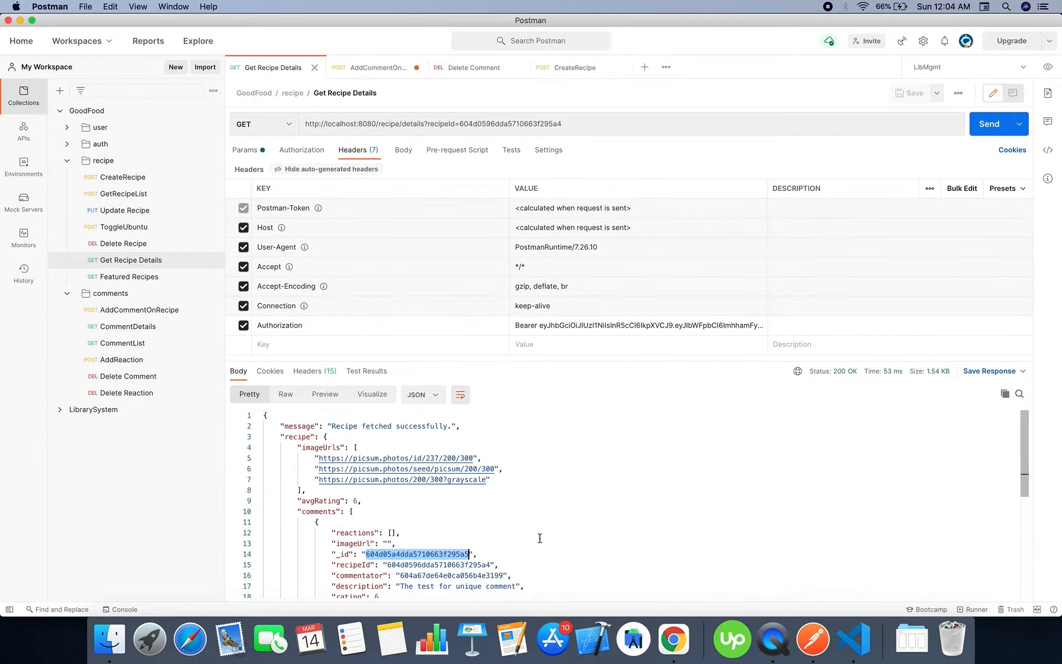
click(399, 532)
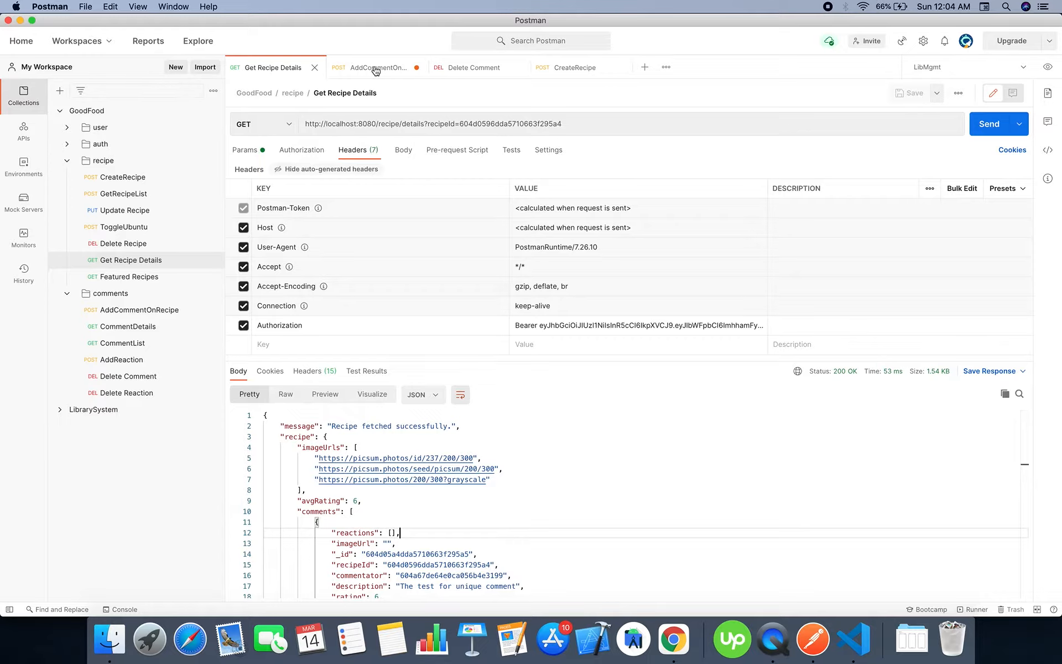
mouse_move(376, 67)
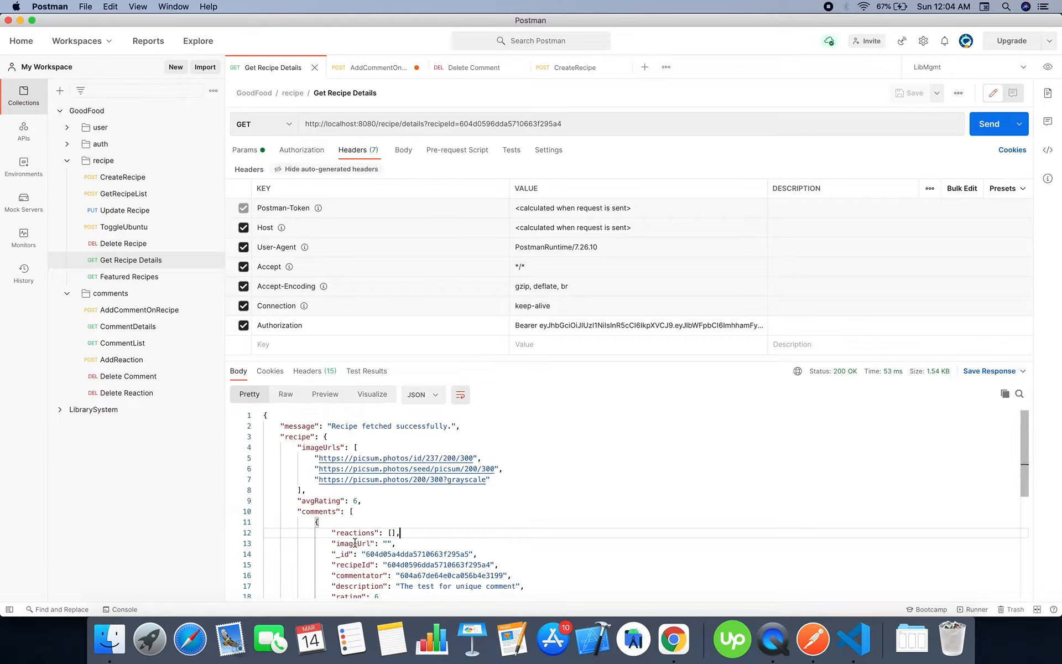
mouse_move(376, 79)
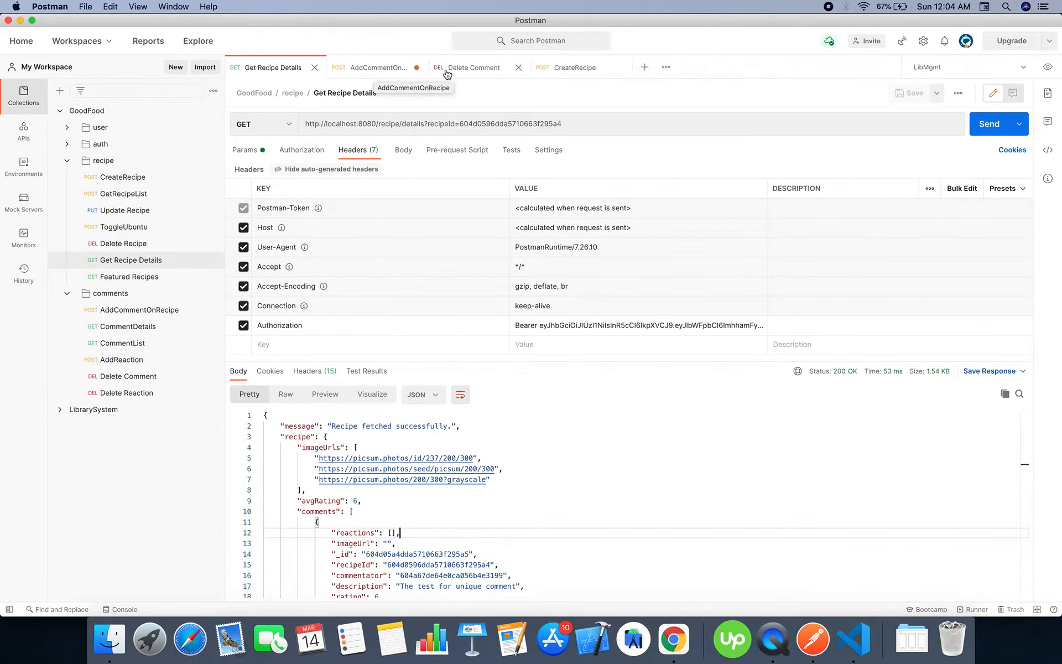
Delete the new comment via the Delete Comment request using the recipe and comment ids.
click(376, 67)
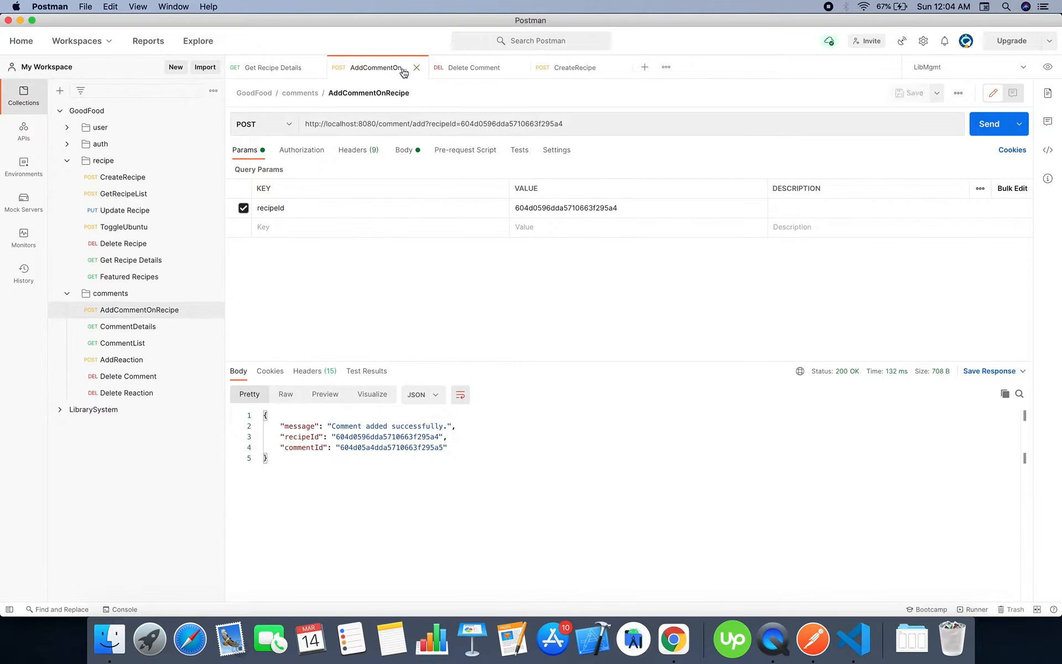
click(474, 68)
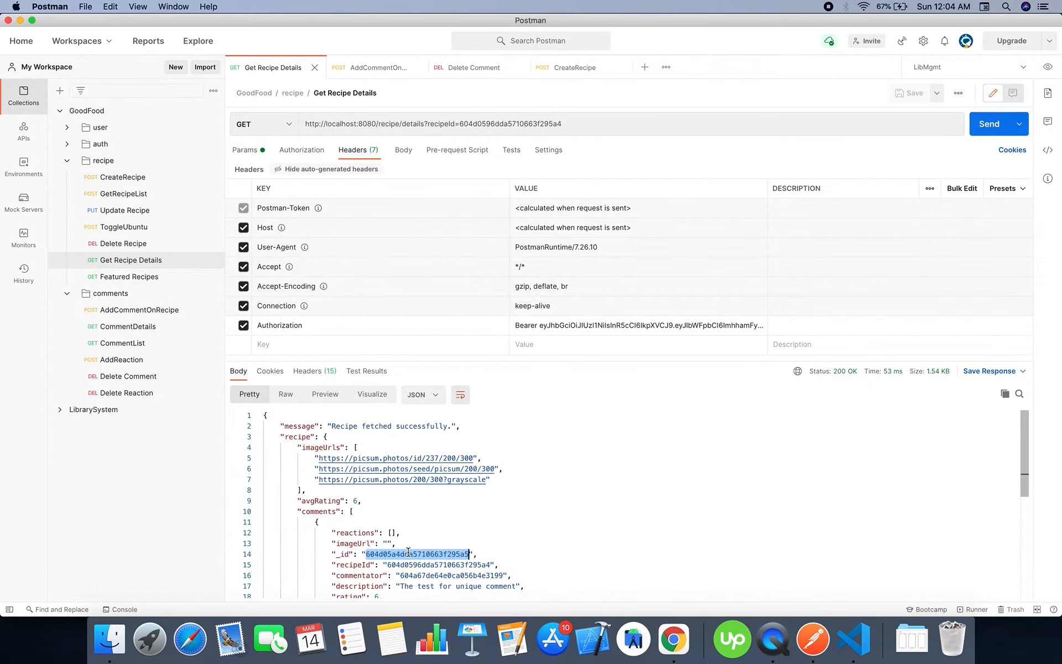
click(475, 68)
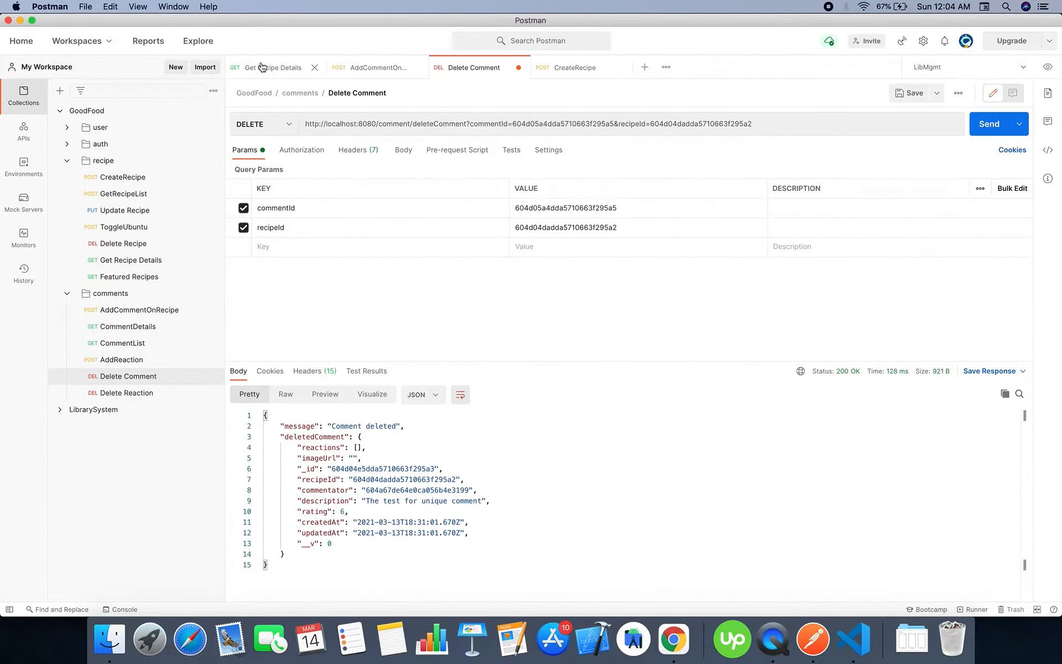
click(271, 68)
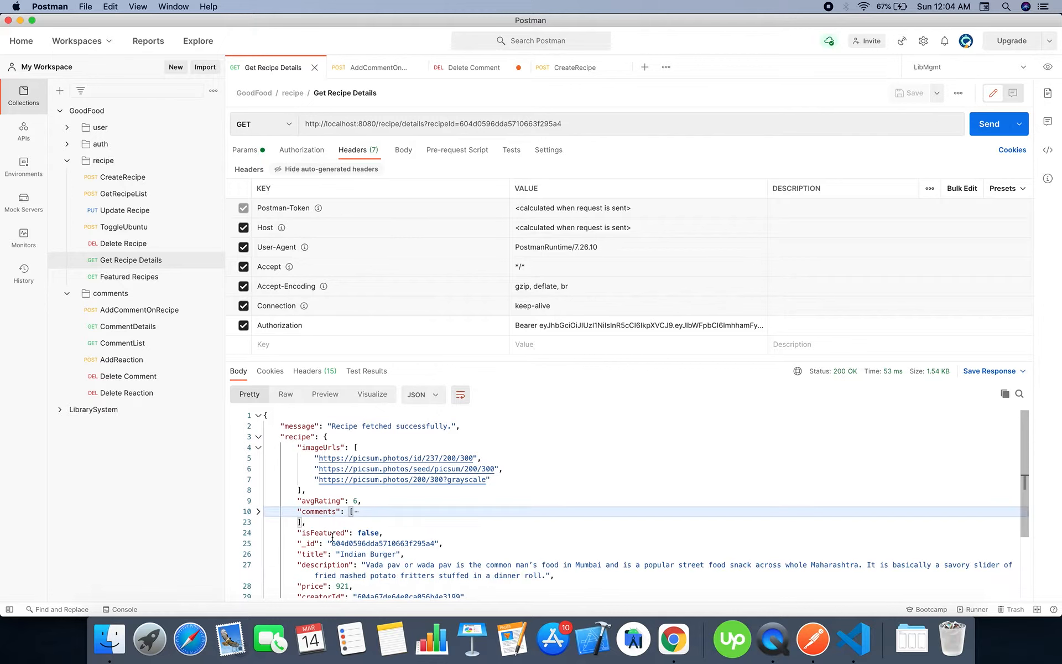
double_click(386, 543)
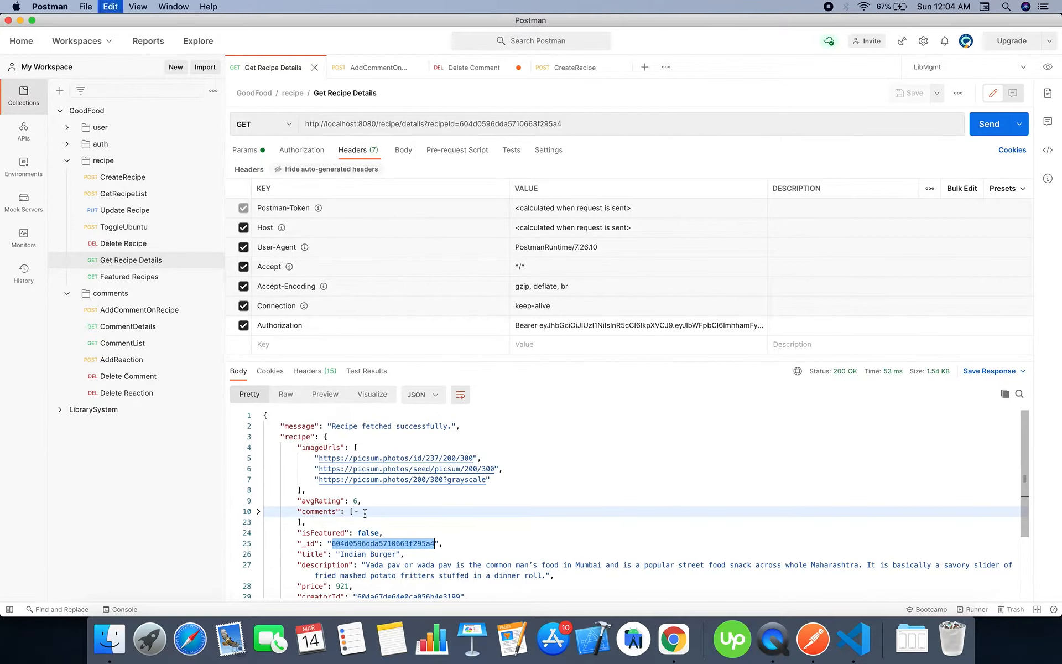
click(474, 68)
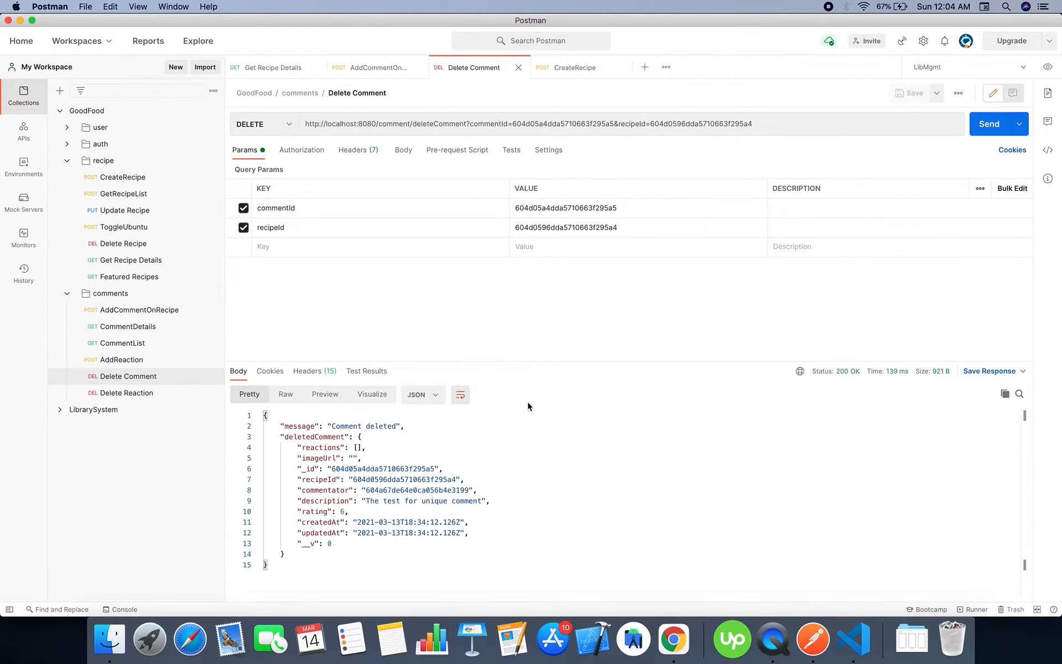
Re-fetch the Indian Burger recipe details showing an empty comments list and rating 6.
click(272, 67)
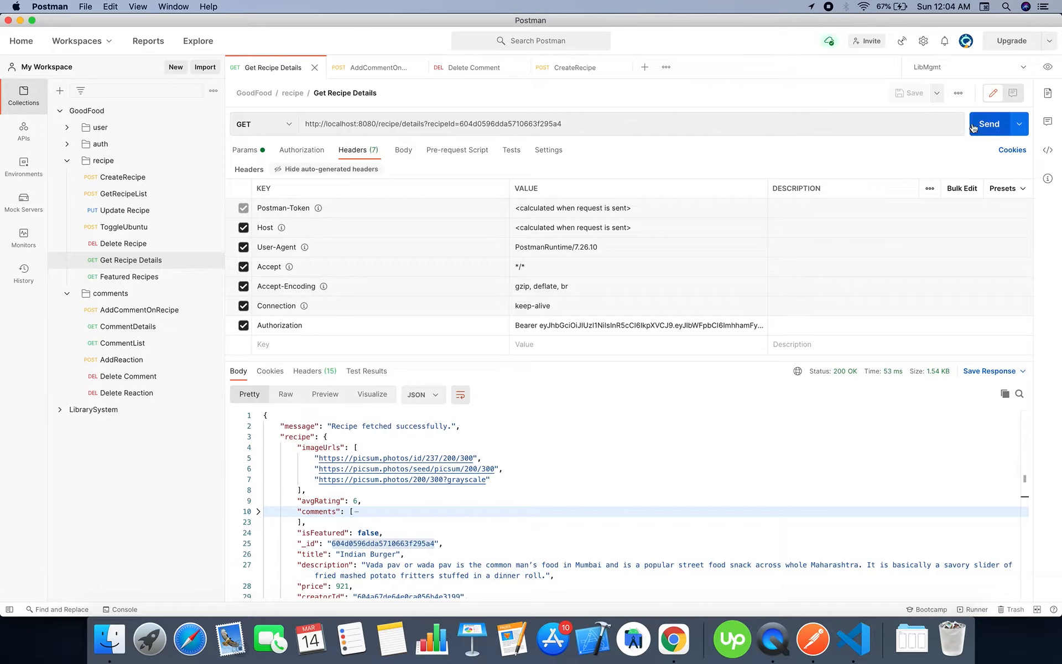
click(988, 123)
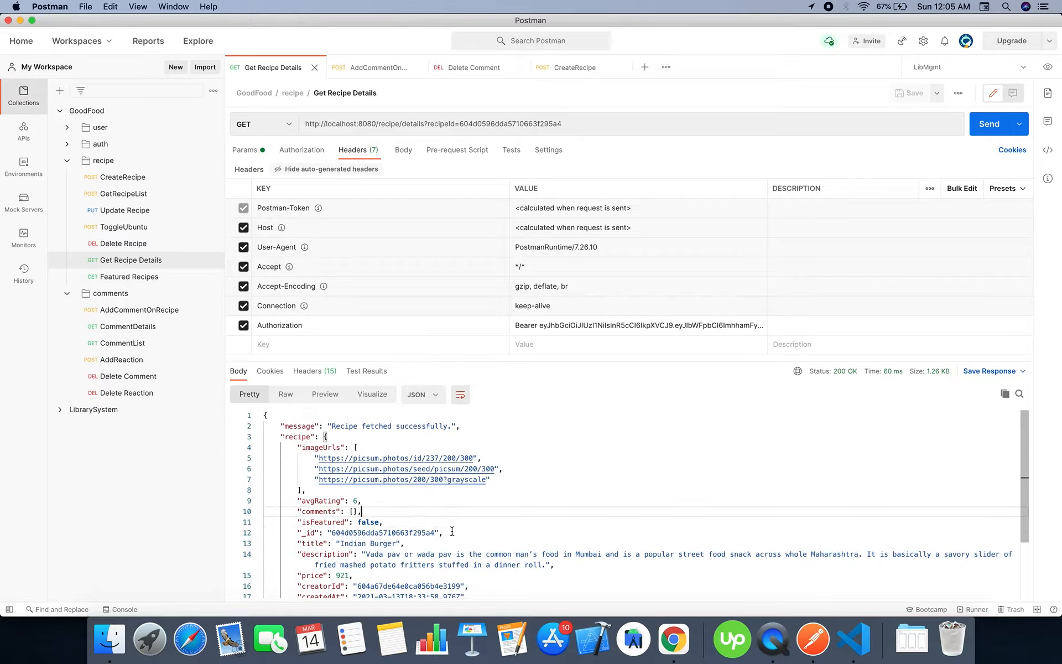
mouse_move(674, 638)
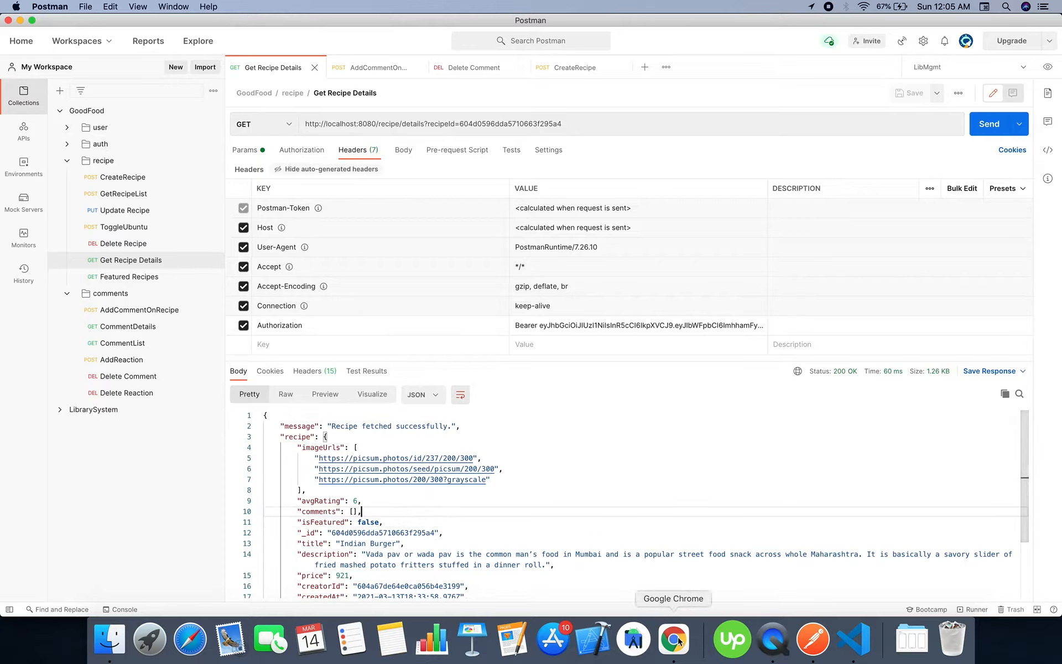
Reload the goodfood collection list in Atlas, showing recipes and comments again.
click(673, 638)
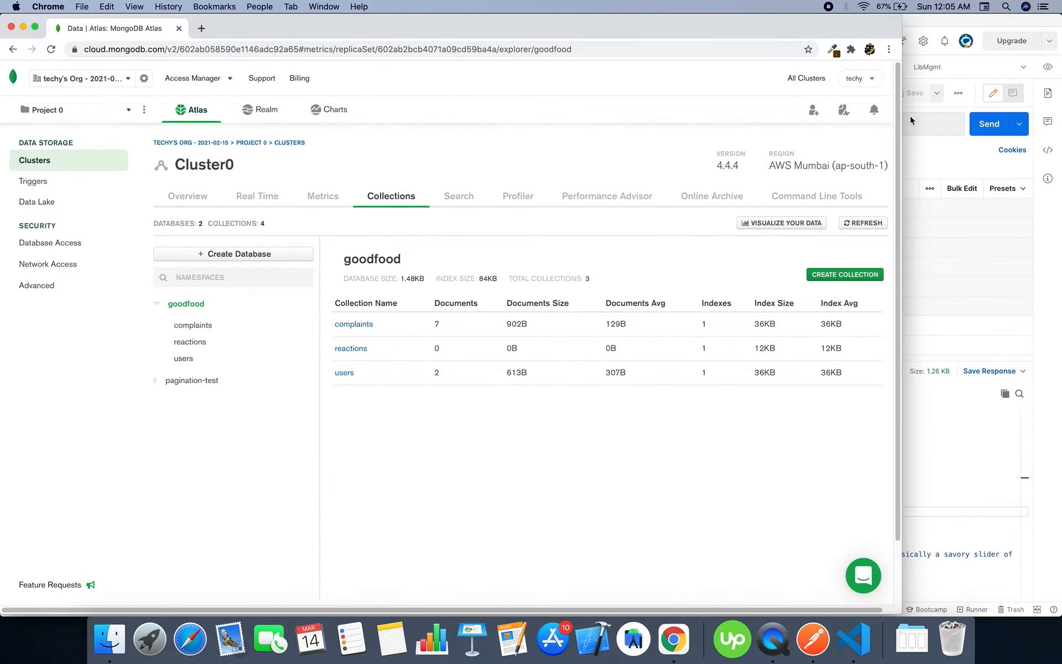
click(861, 223)
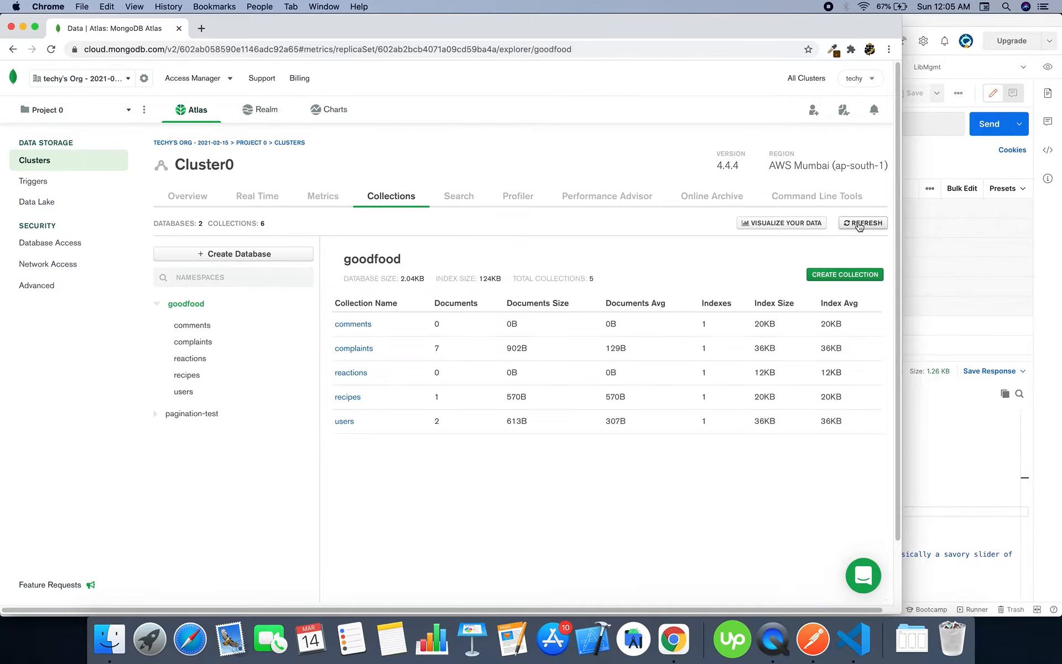
mouse_move(209, 361)
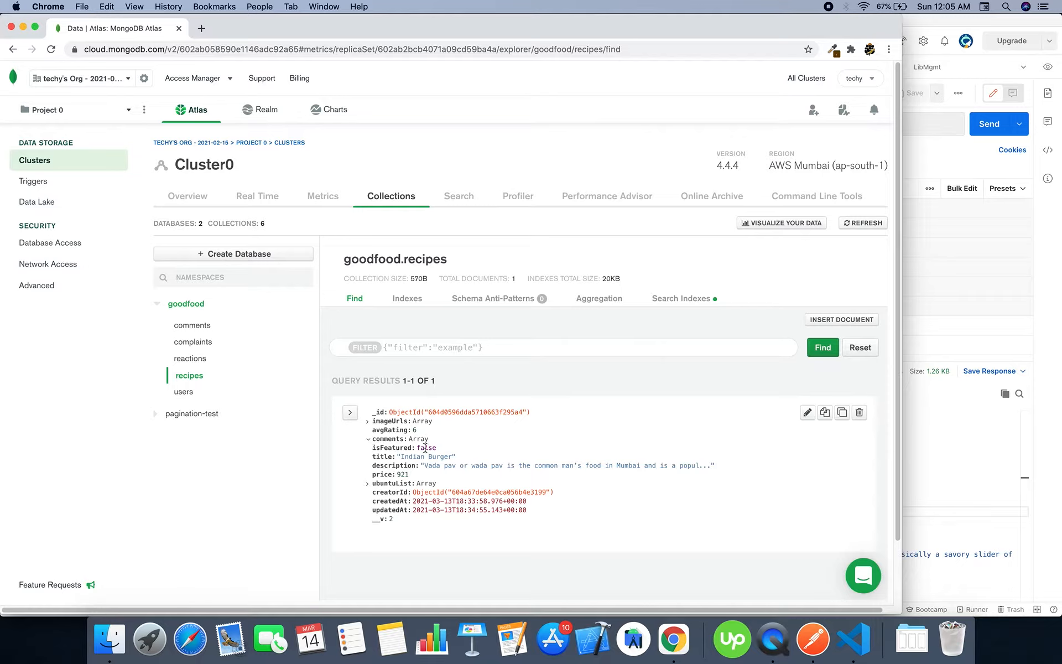
mouse_move(415, 448)
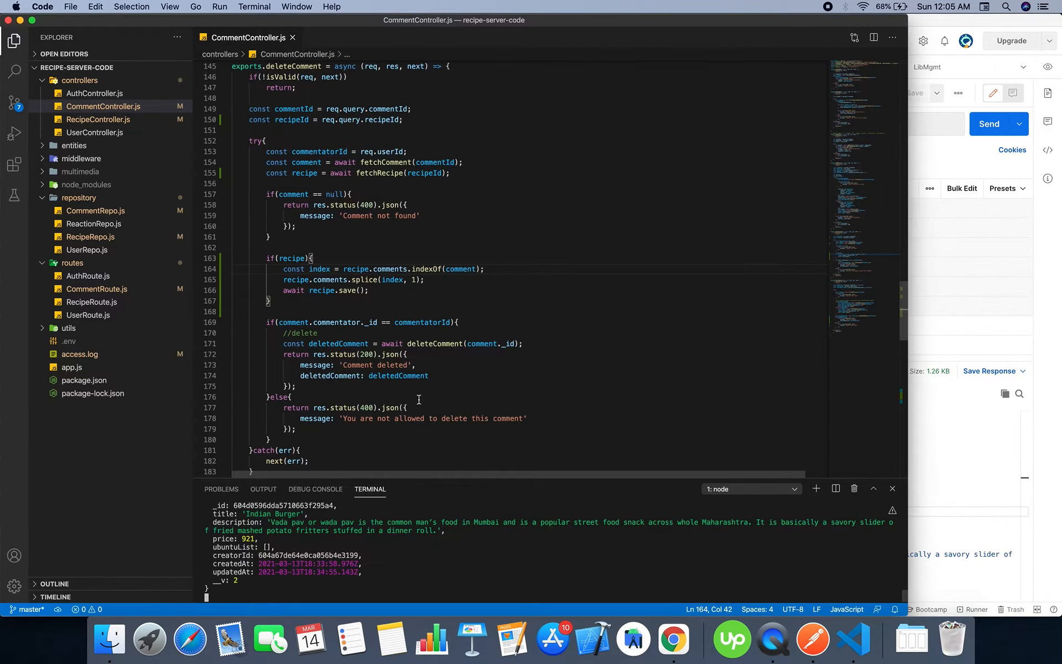
click(291, 396)
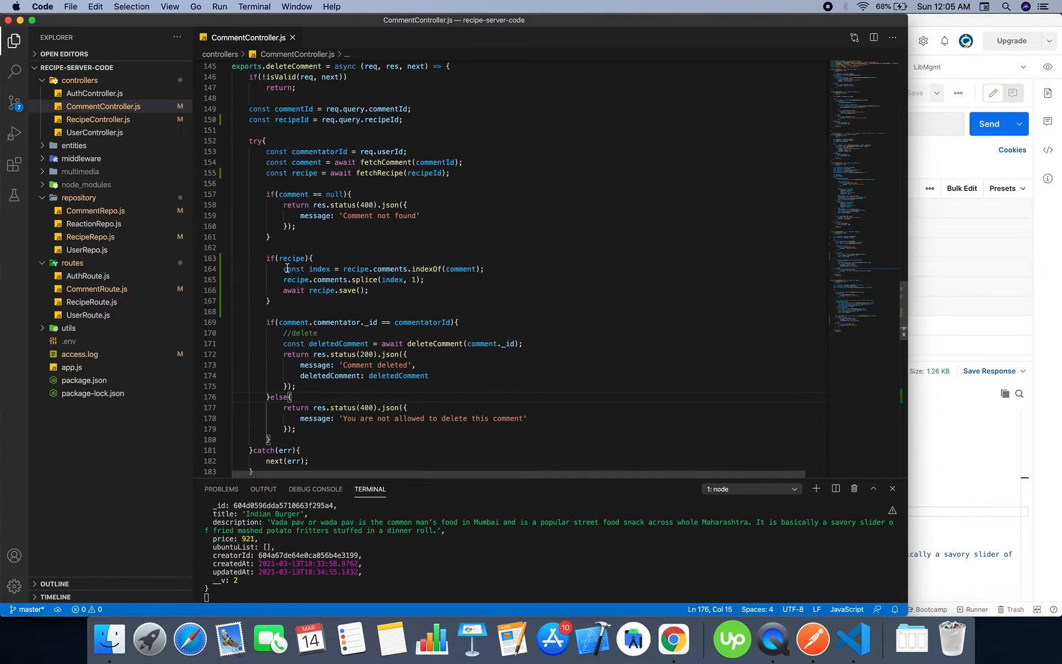
drag(283, 269, 352, 280)
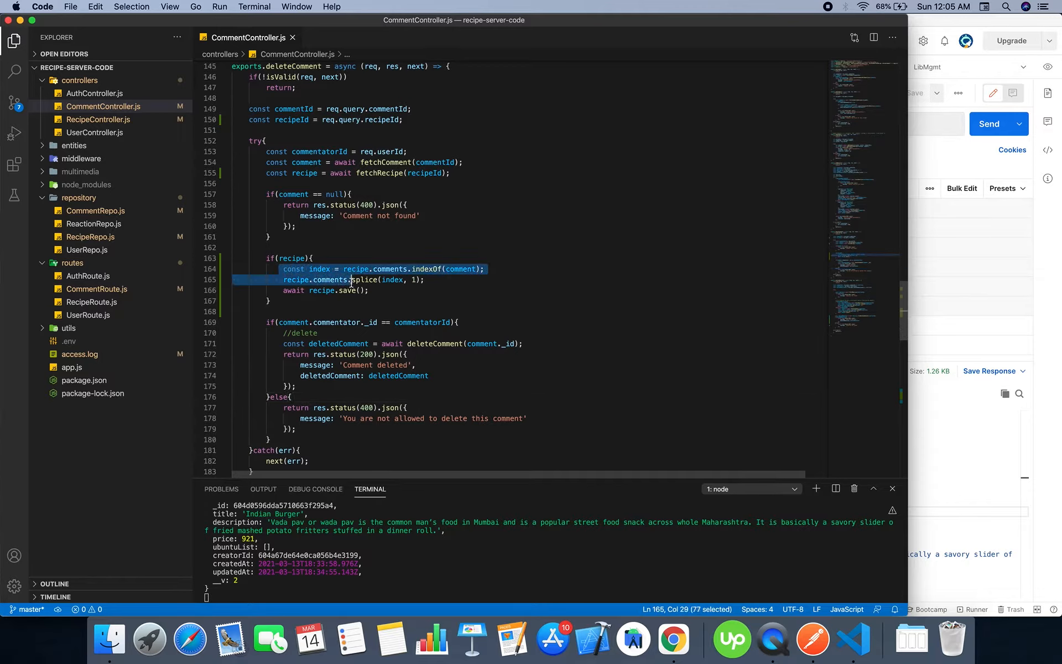
double_click(355, 269)
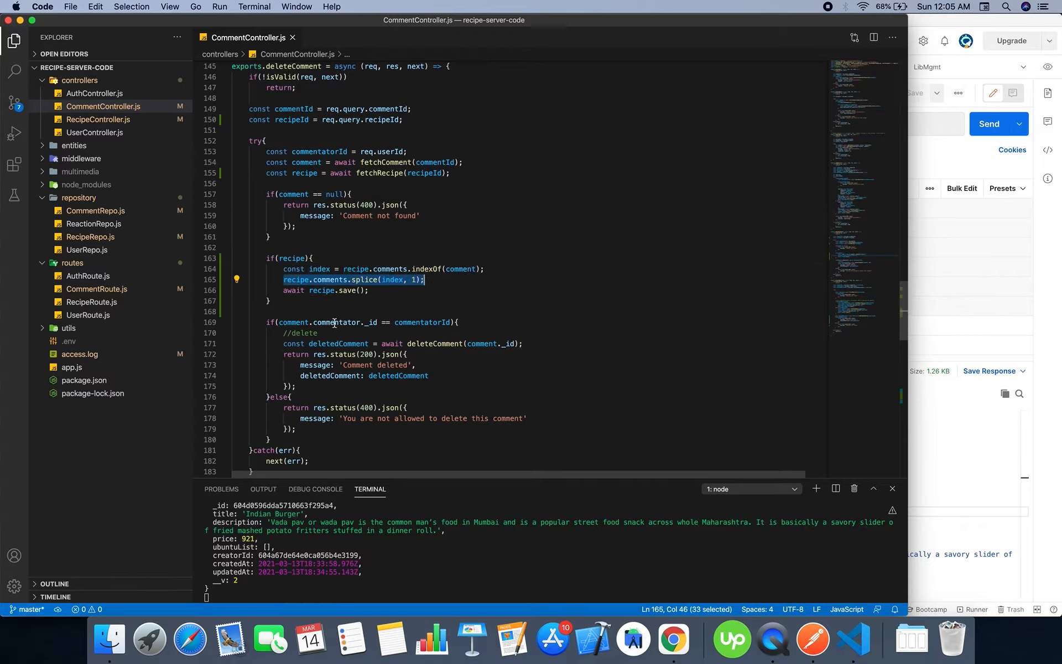
mouse_move(475, 344)
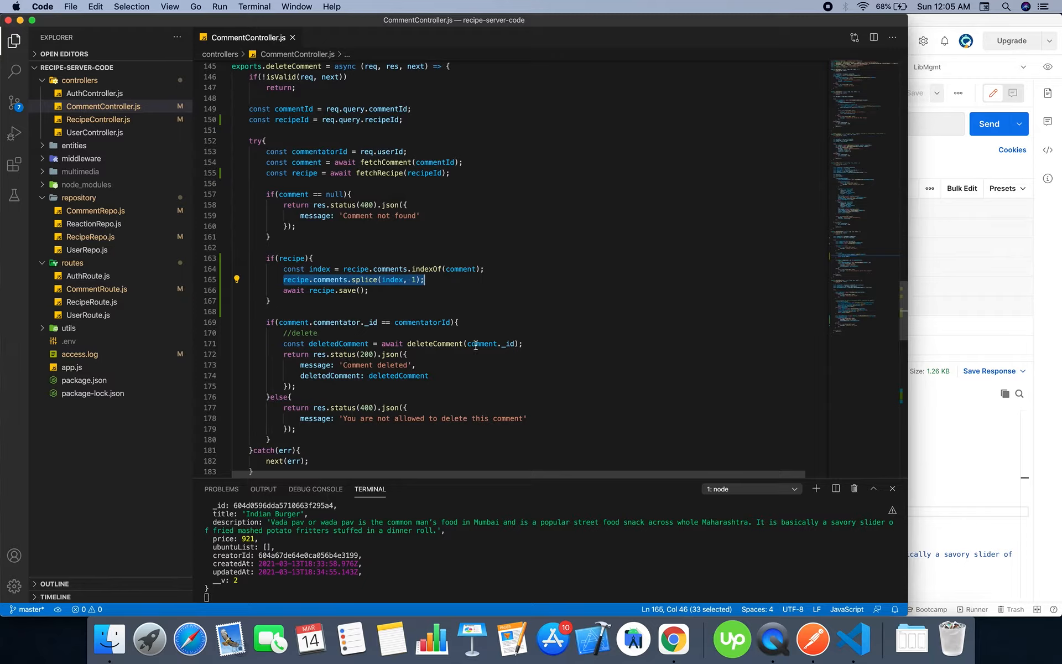
click(484, 320)
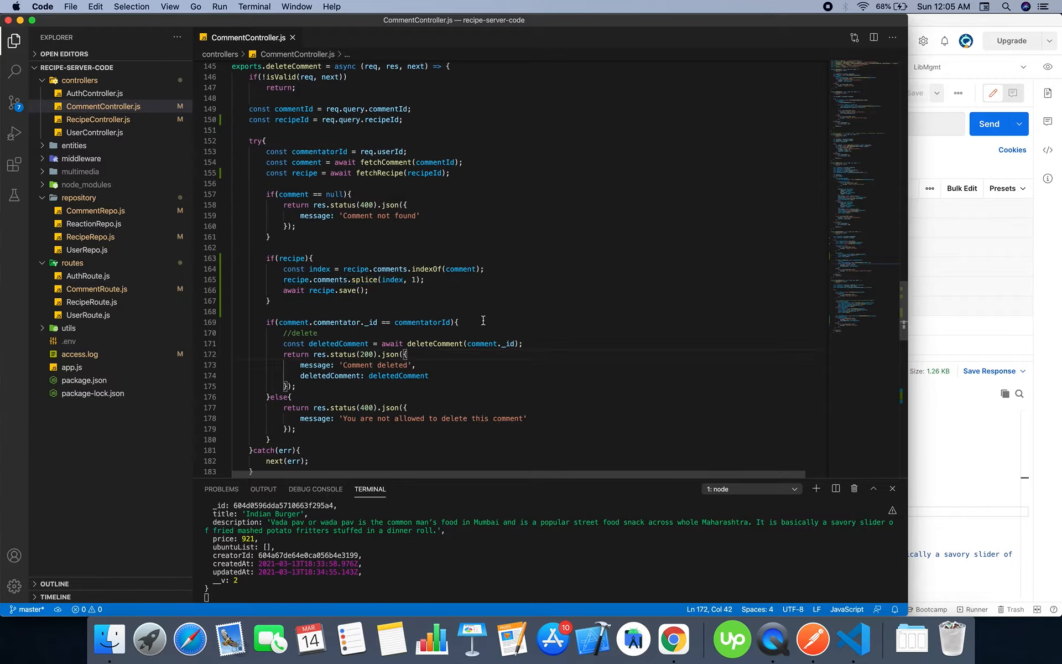
mouse_move(441, 343)
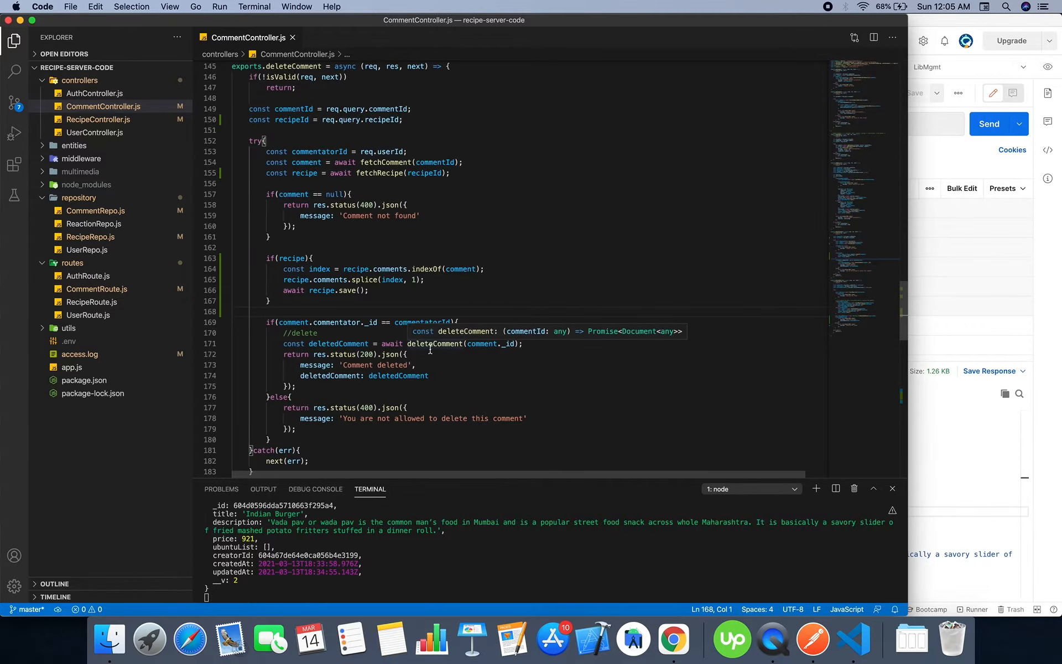
mouse_move(920, 306)
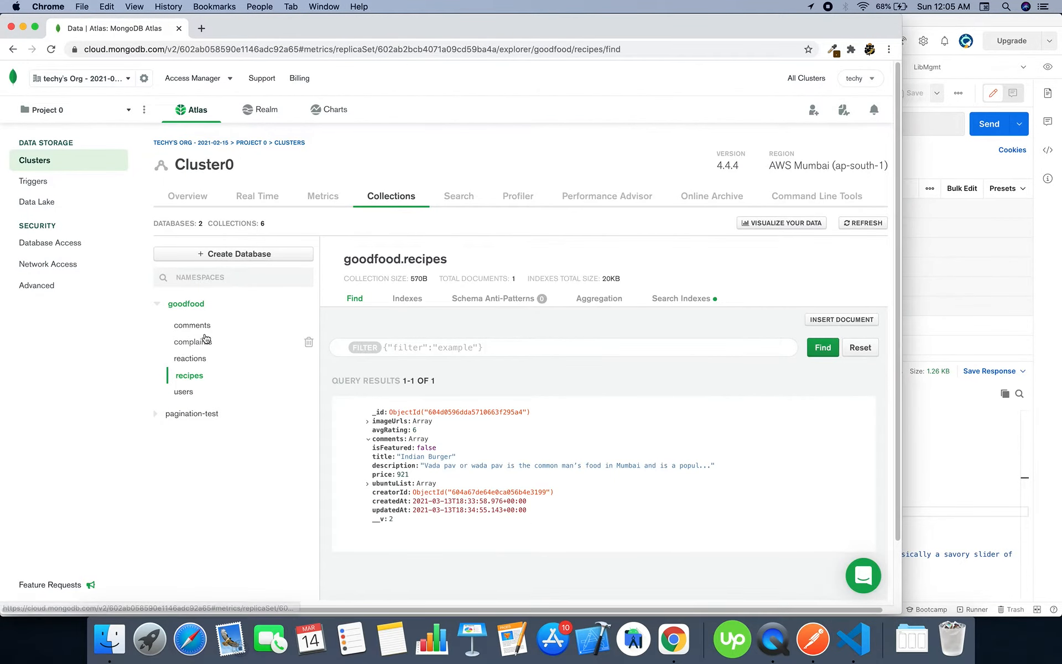
View the goodfood comments collection, which holds zero documents.
click(192, 325)
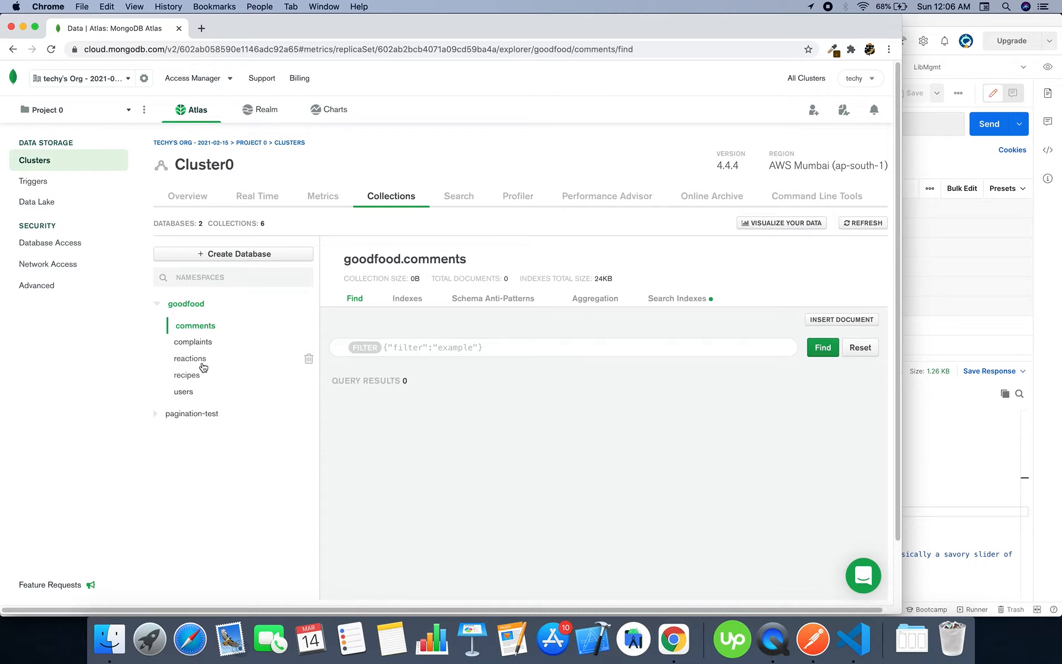
click(189, 375)
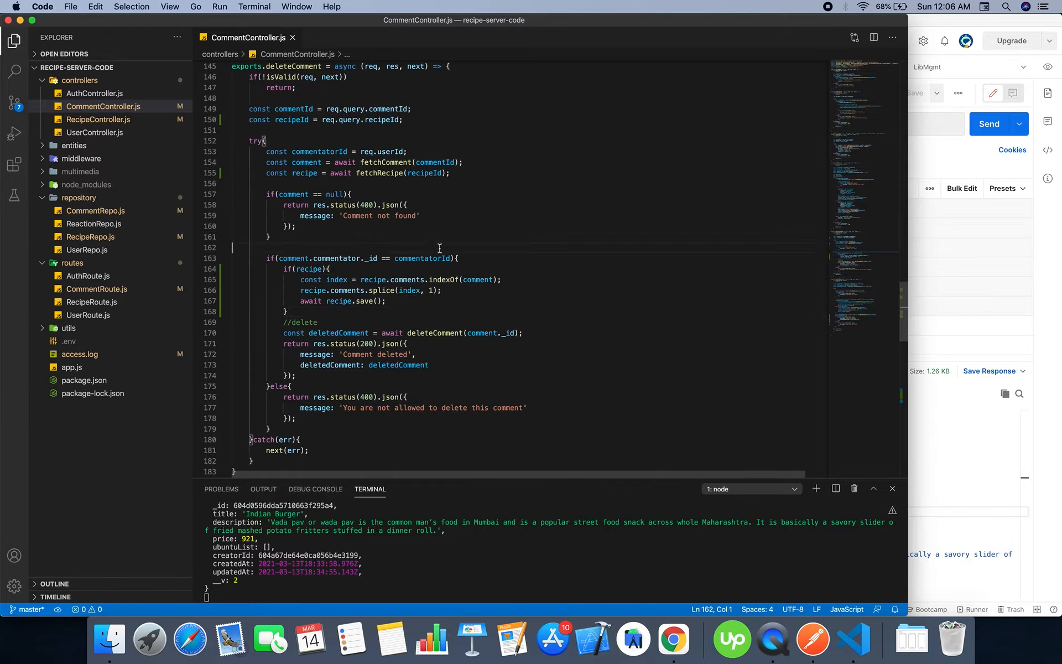
mouse_move(439, 258)
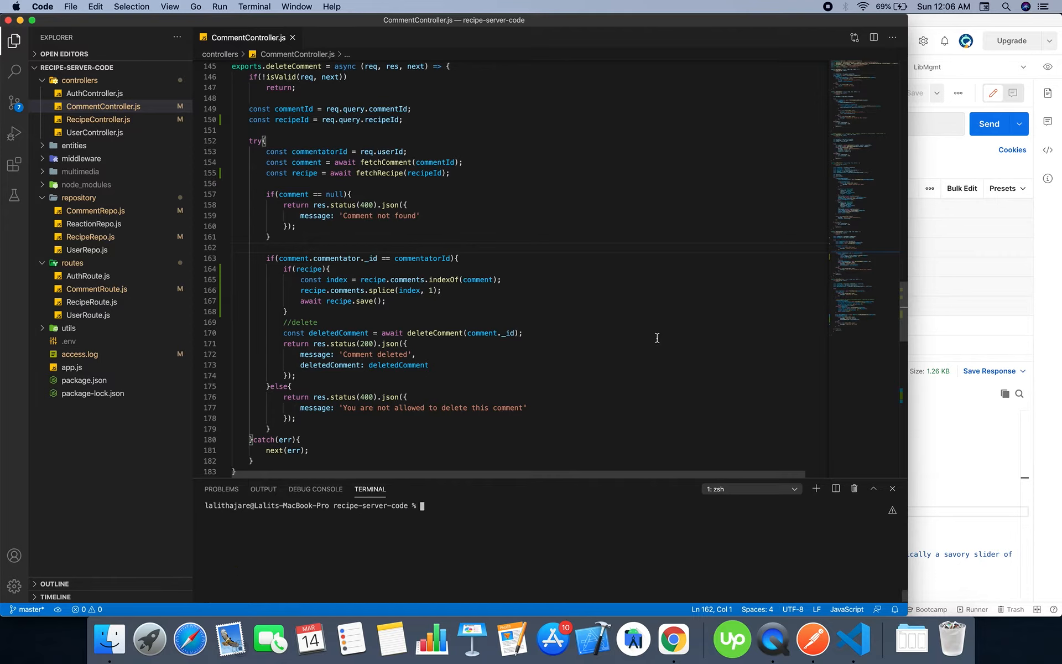
mouse_move(674, 339)
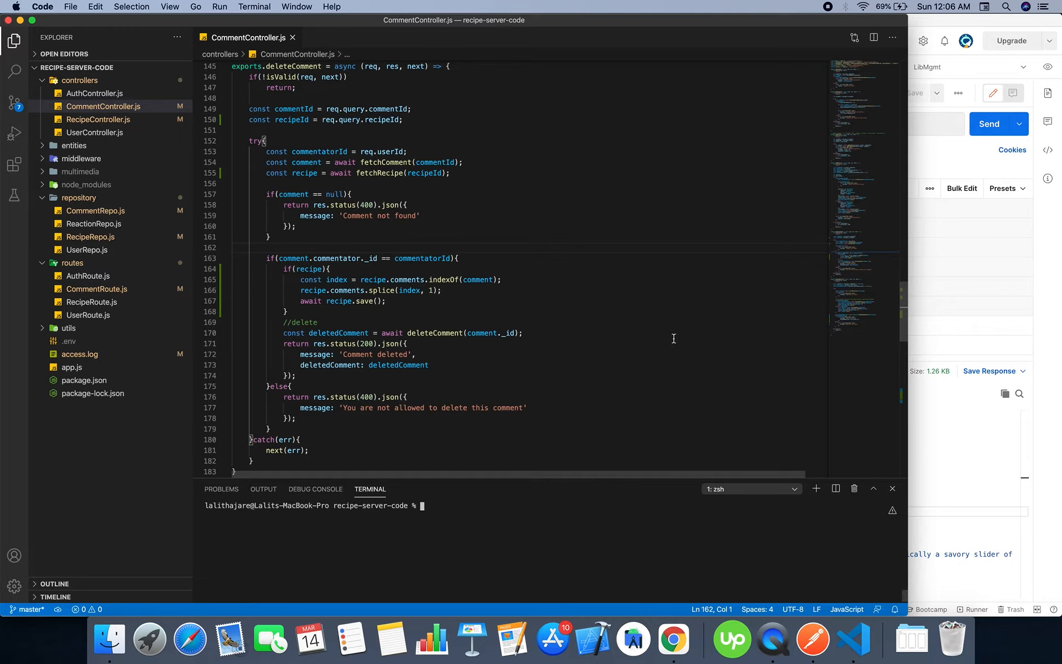